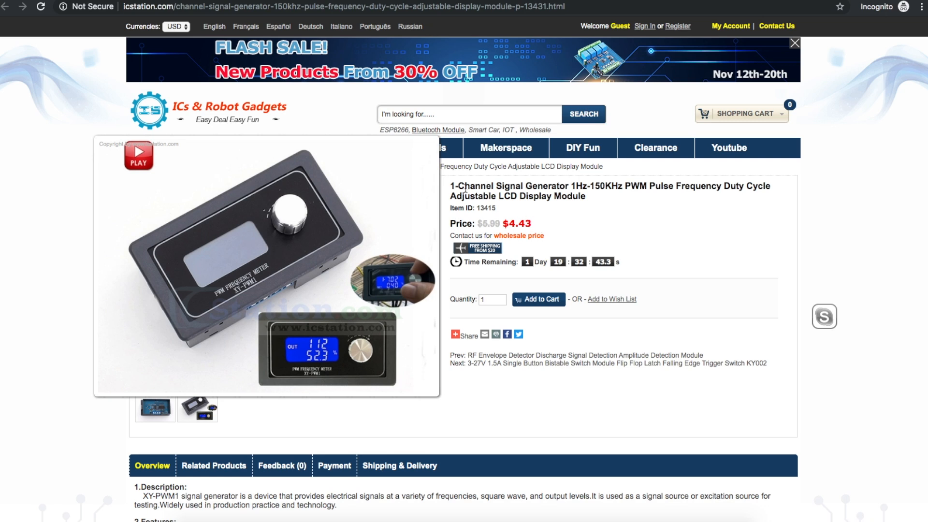
pyautogui.moveTo(602, 192)
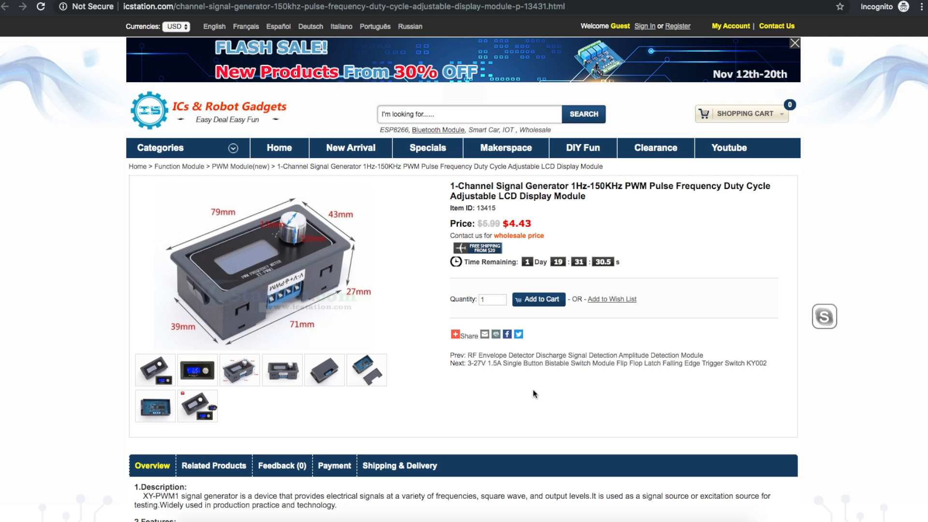
# Mark the Output Current and Output amplitude lines in the Parameters list, then continue to the UART section
pyautogui.scroll(-3)
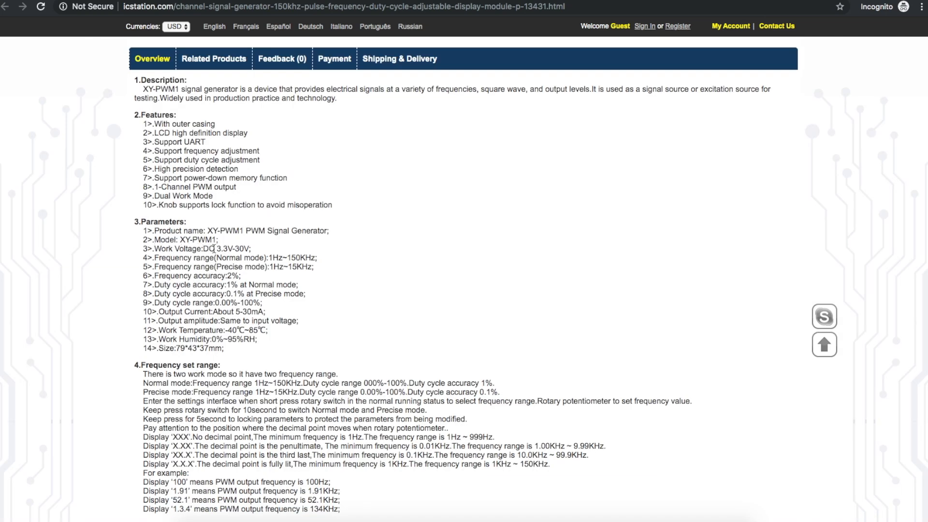
pyautogui.moveTo(219, 249); pyautogui.dragTo(266, 248)
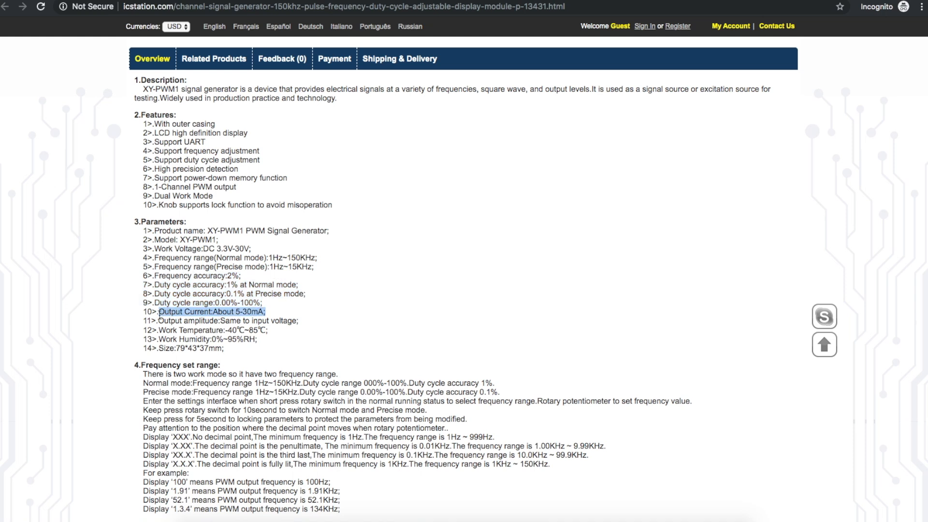
pyautogui.moveTo(278, 315)
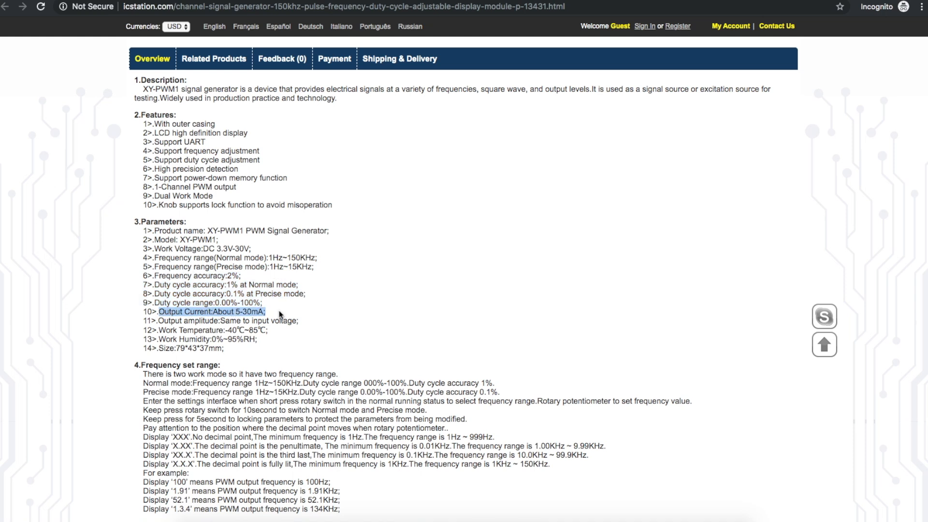
pyautogui.doubleClick(170, 320)
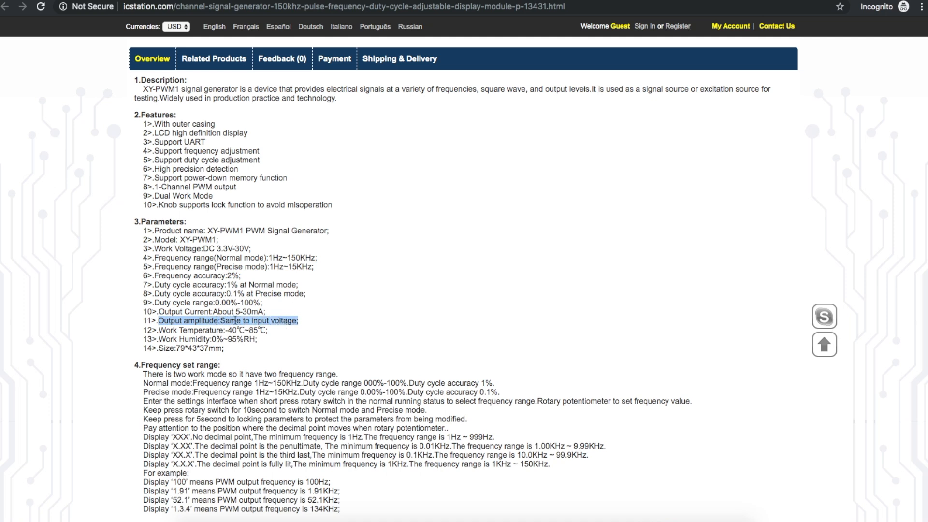
pyautogui.scroll(-3)
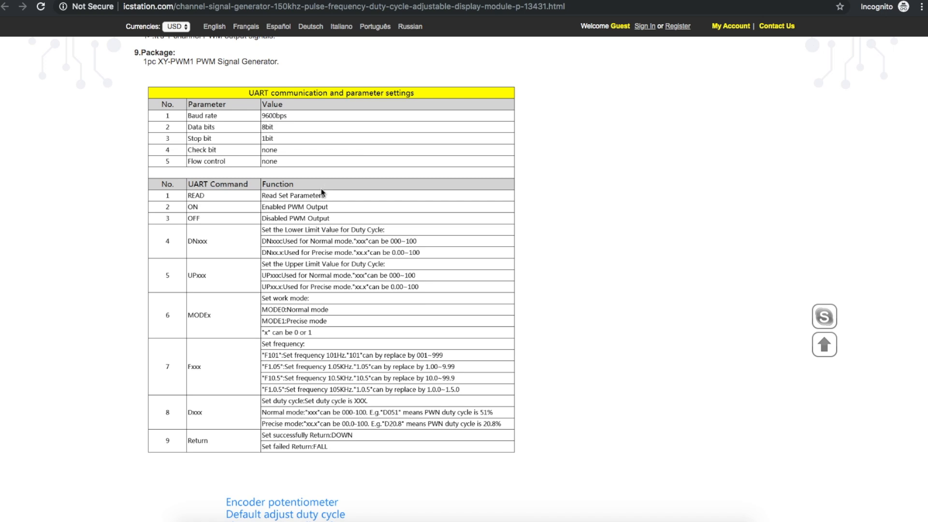
pyautogui.moveTo(263, 113)
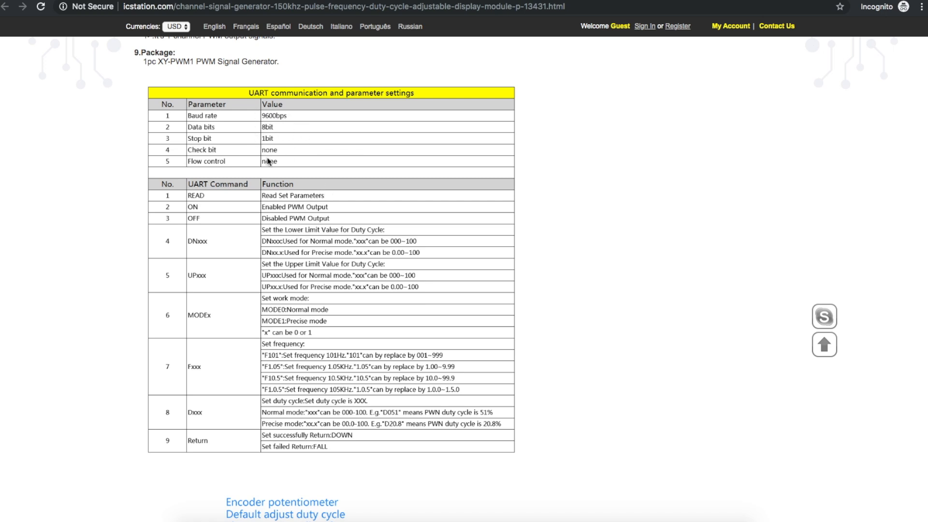
pyautogui.moveTo(205, 162)
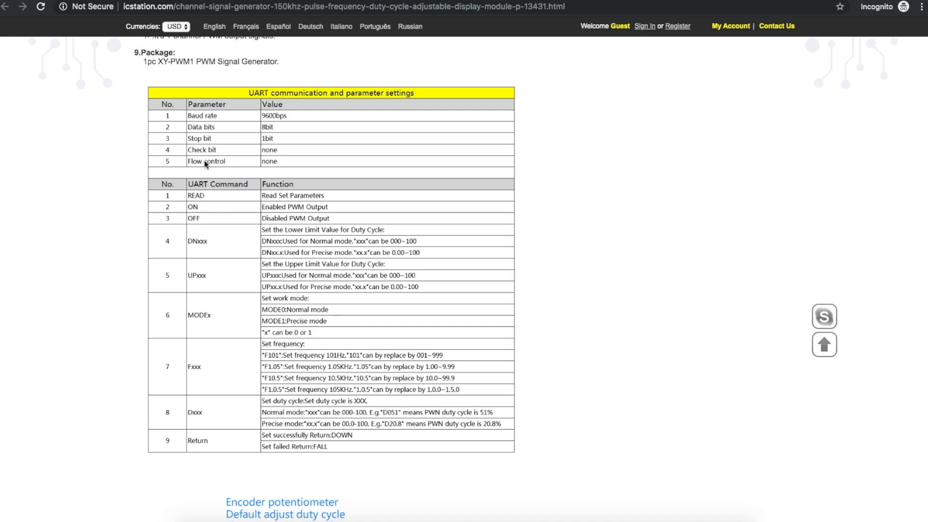
pyautogui.moveTo(327, 214)
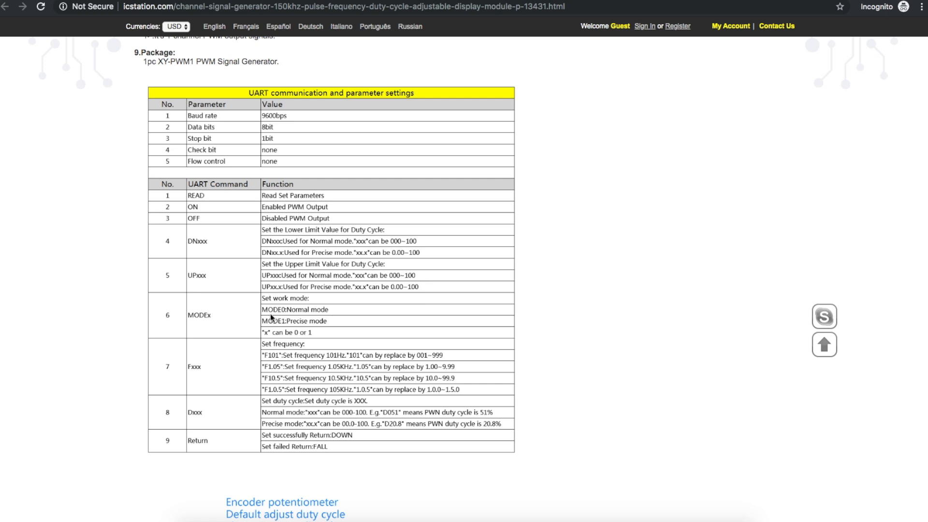
pyautogui.moveTo(340, 352)
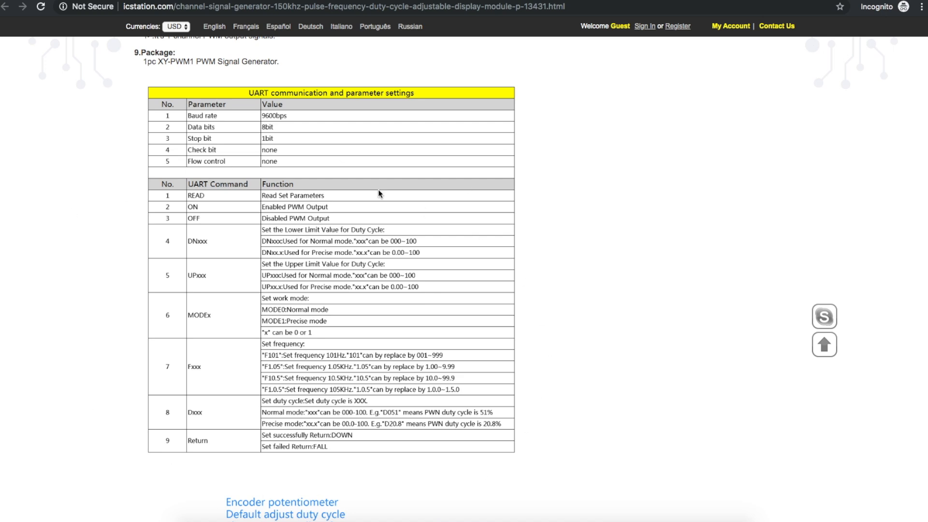
pyautogui.moveTo(364, 209)
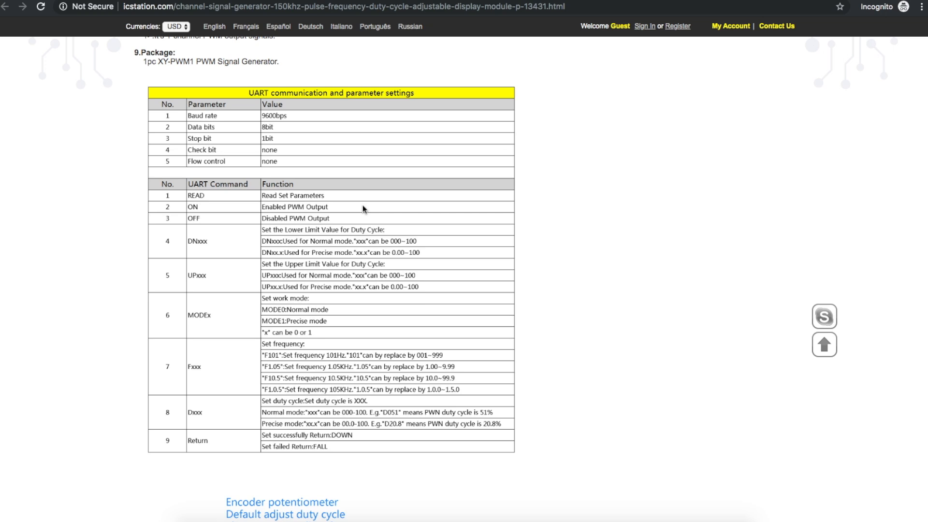
pyautogui.moveTo(405, 296)
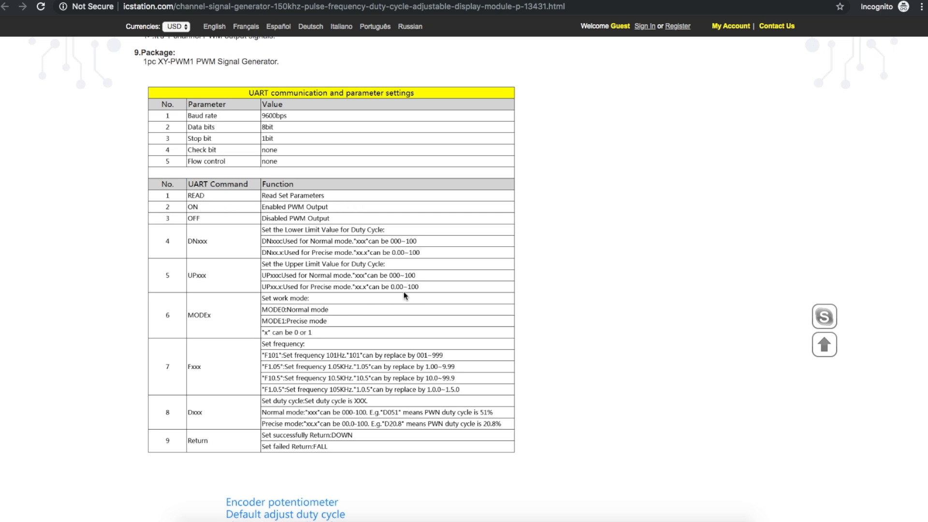
pyautogui.moveTo(330, 294)
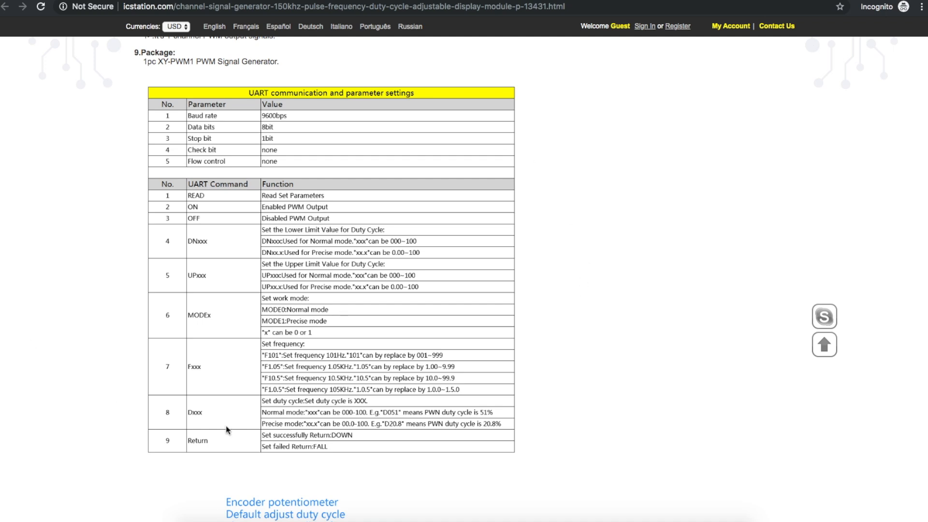
pyautogui.moveTo(617, 327)
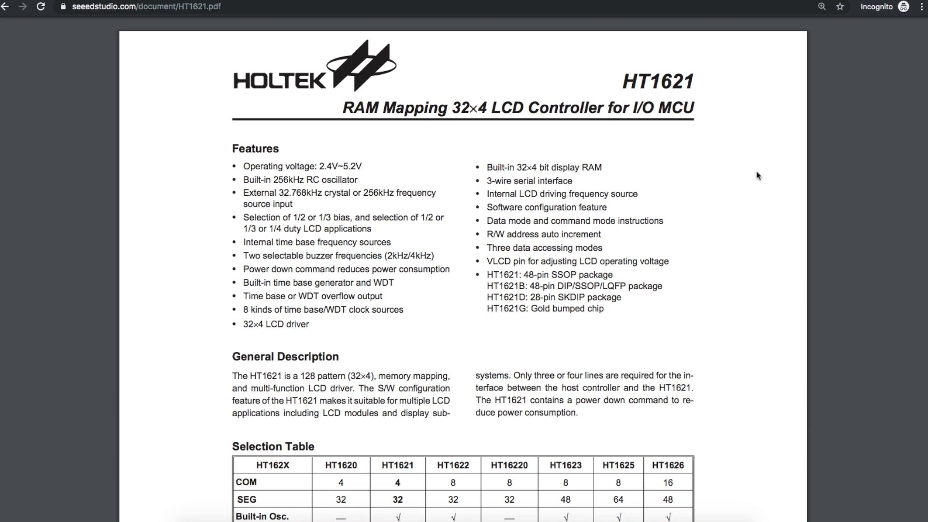
# Scroll within the HT1621 datasheet PDF to view more of its contents
pyautogui.scroll(-3)
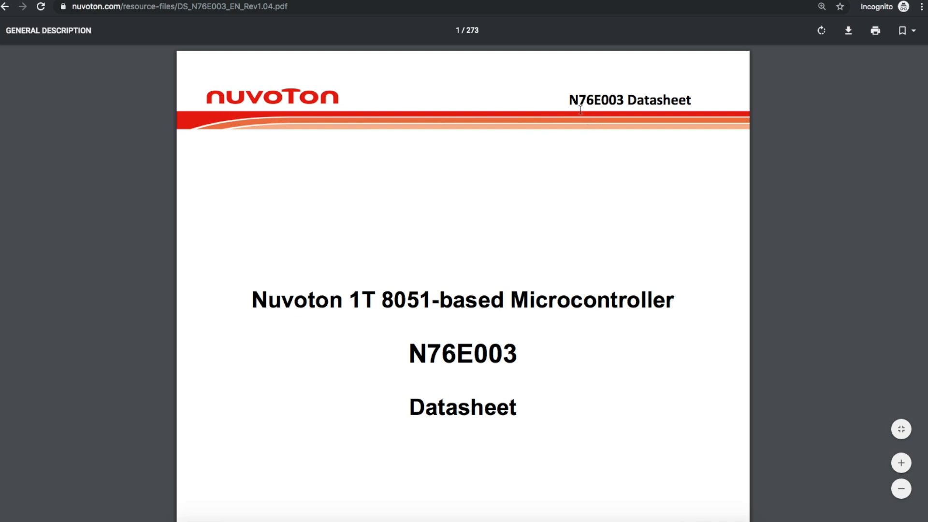
pyautogui.moveTo(626, 106)
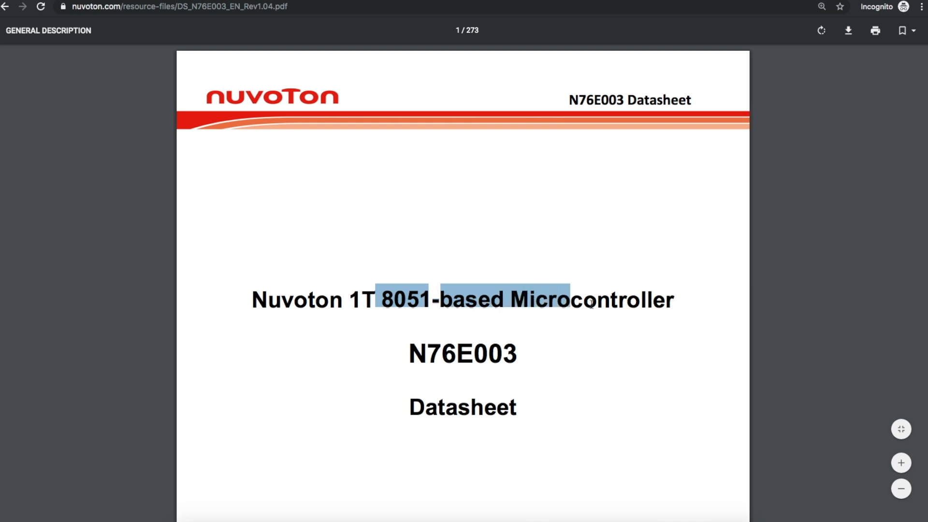
# Scroll the N76E003 datasheet to the page-3 table of contents listing section 17, PWM
pyautogui.scroll(-3)
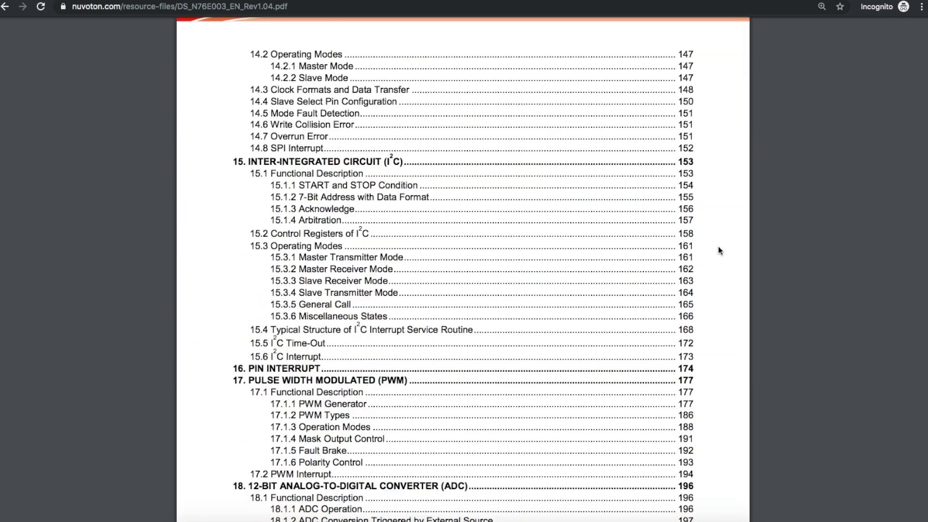
pyautogui.scroll(-3)
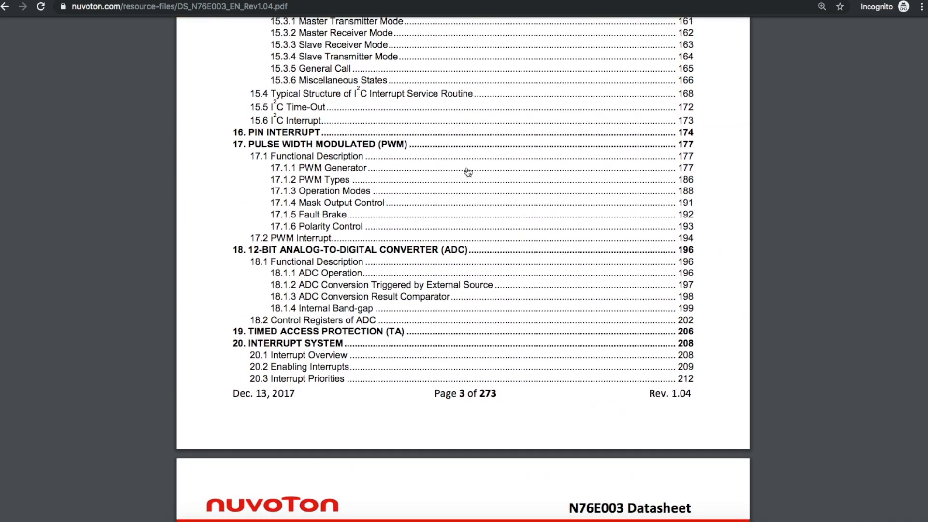
pyautogui.scroll(-3)
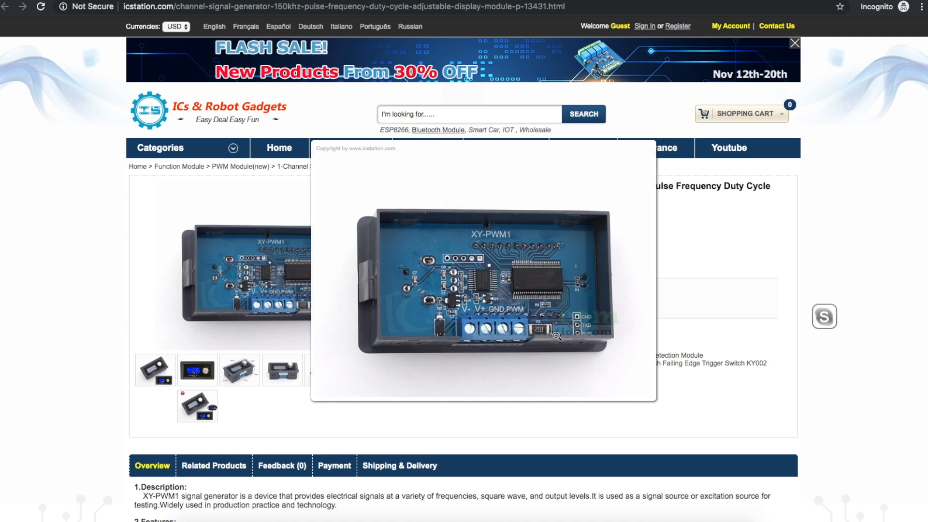
pyautogui.moveTo(556, 336)
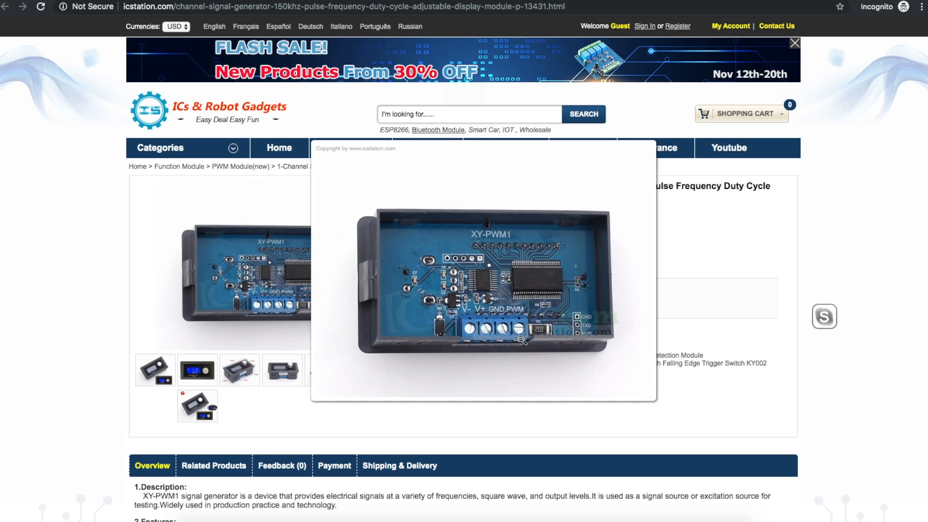
pyautogui.moveTo(524, 337)
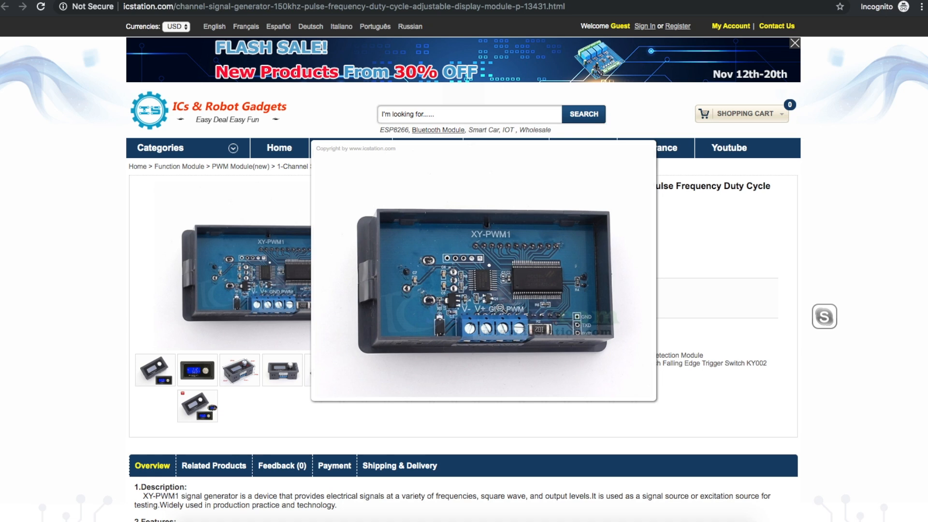
pyautogui.moveTo(500, 309)
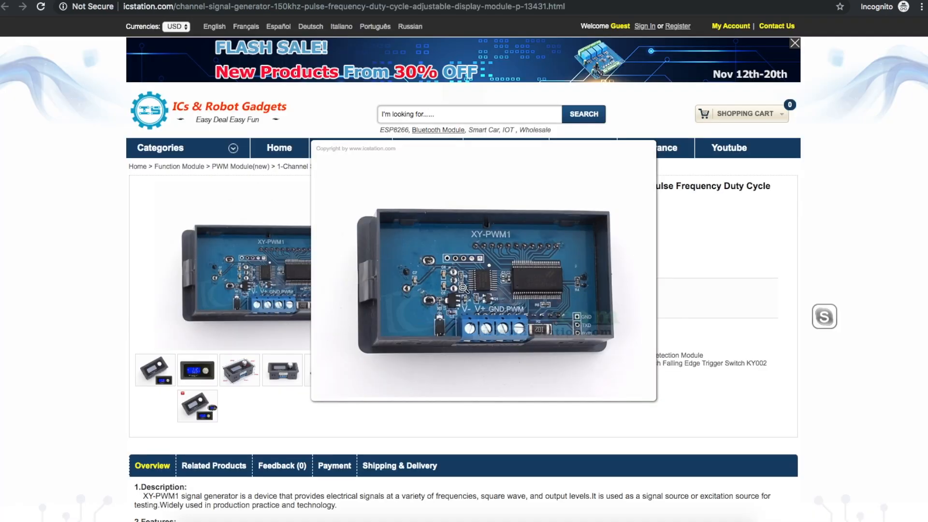
pyautogui.moveTo(467, 290)
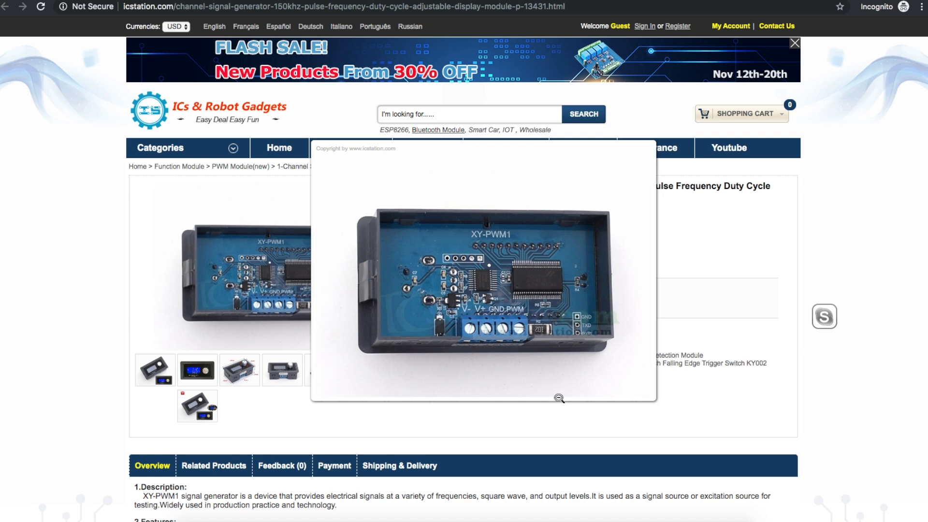
pyautogui.moveTo(518, 355)
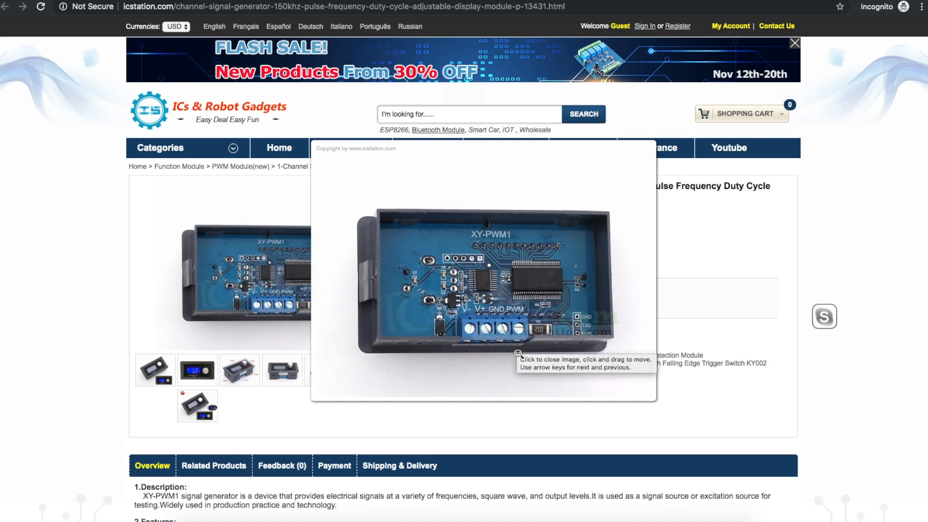
pyautogui.moveTo(546, 336)
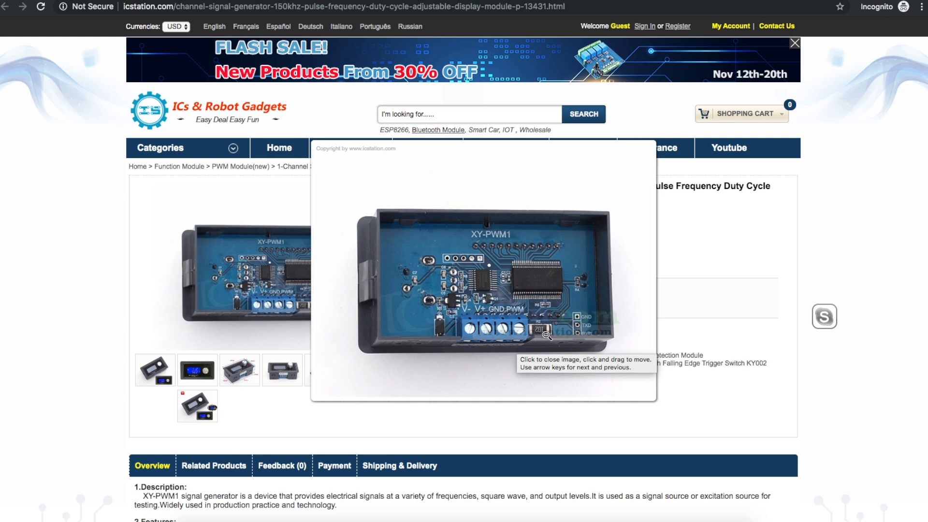
pyautogui.moveTo(532, 355)
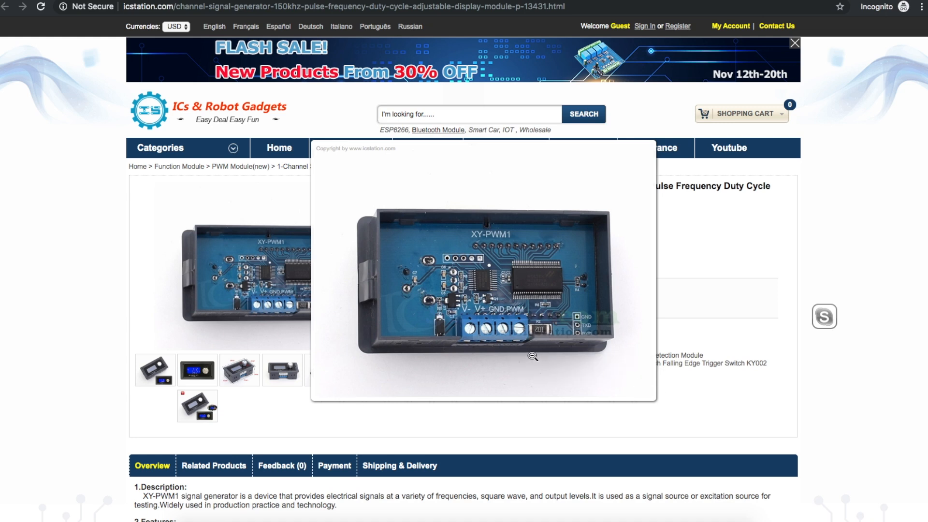
pyautogui.moveTo(518, 355)
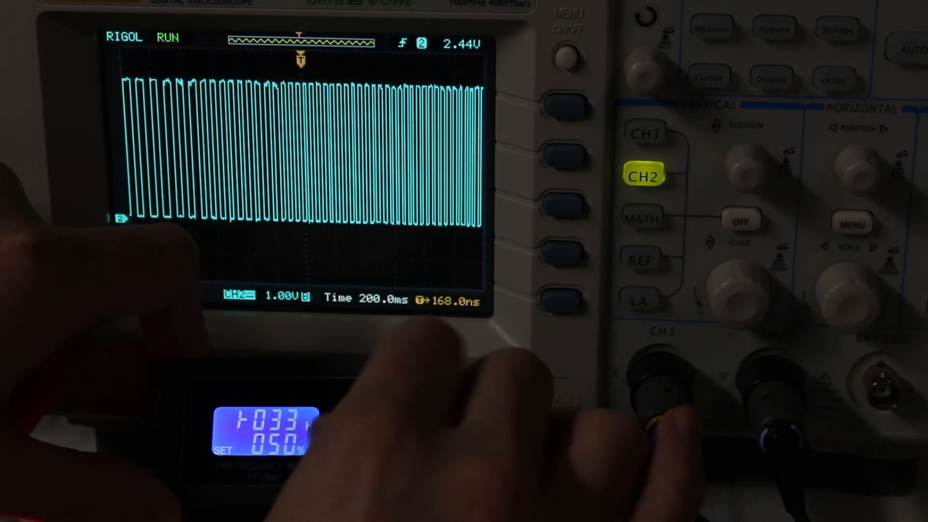
# Bring up the camera view showing the XY-PWM1 driving the Rigol at 10.0 kHz, 50% duty
pyautogui.click(712, 27)
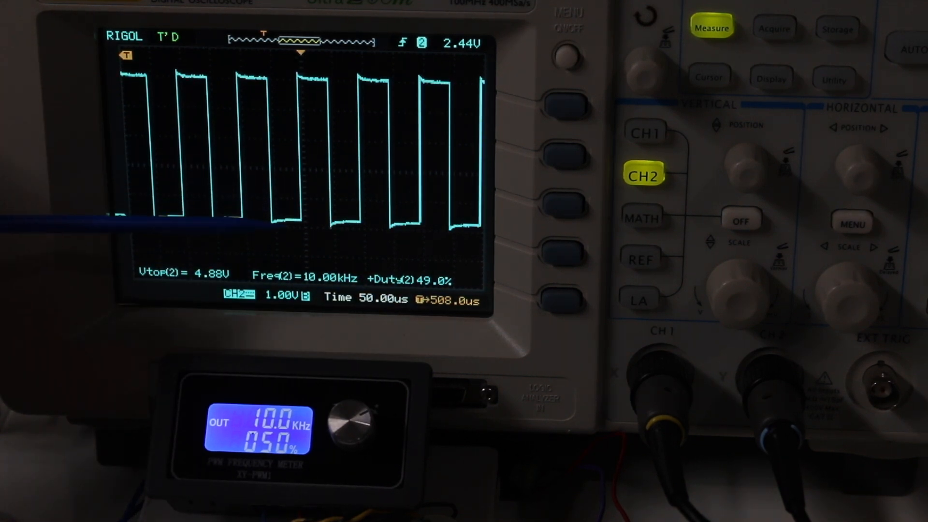
# Step the XY-PWM1 frequency to 51.1 kHz and read 51.02 kHz, 48.5% duty on the Rigol
pyautogui.click(858, 278)
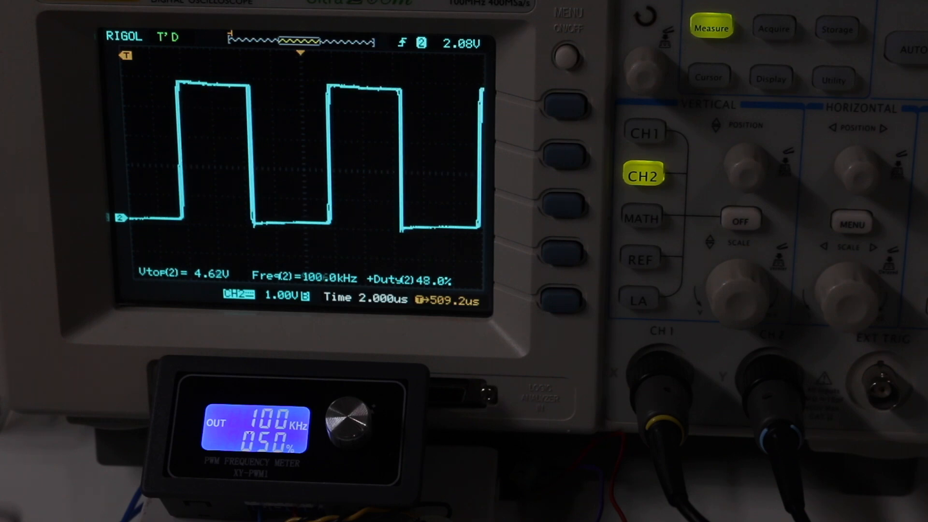
pyautogui.moveTo(352, 411); pyautogui.dragTo(340, 426)
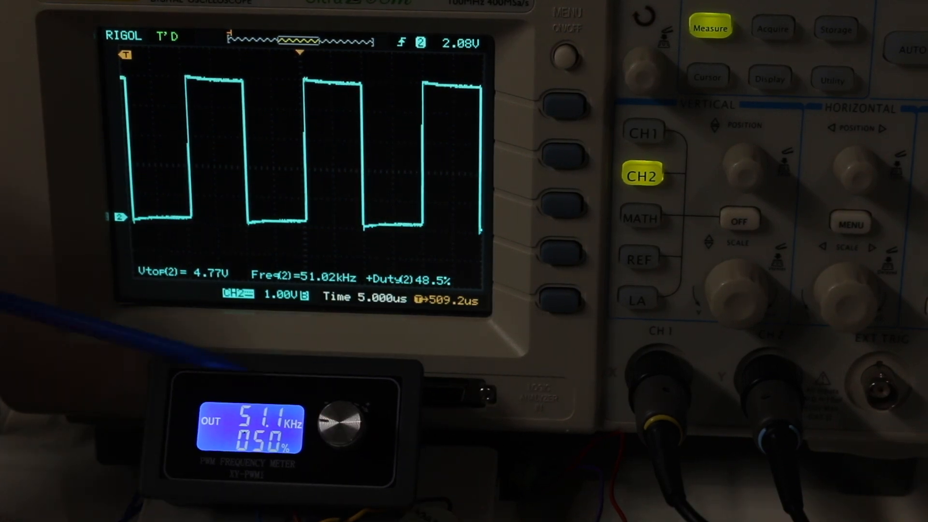